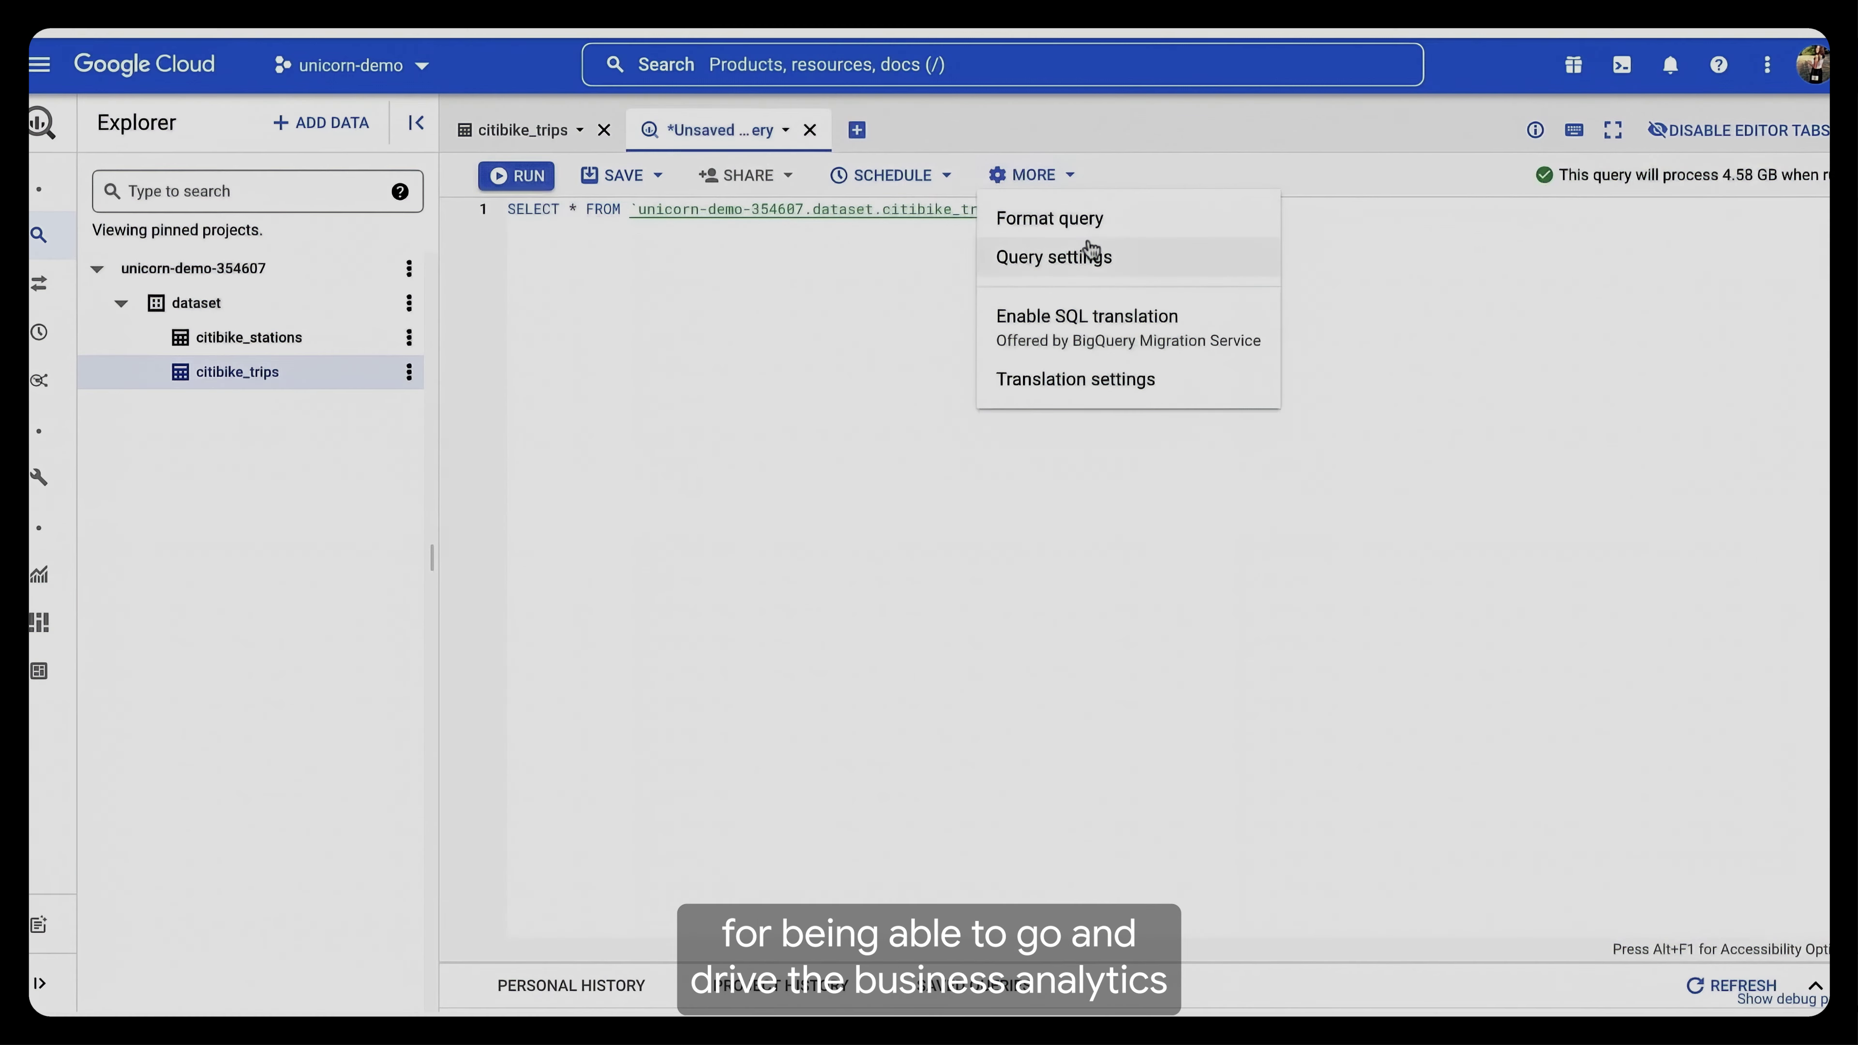
Step: Bring up the query settings for the citibike_trips SELECT query
click(1053, 256)
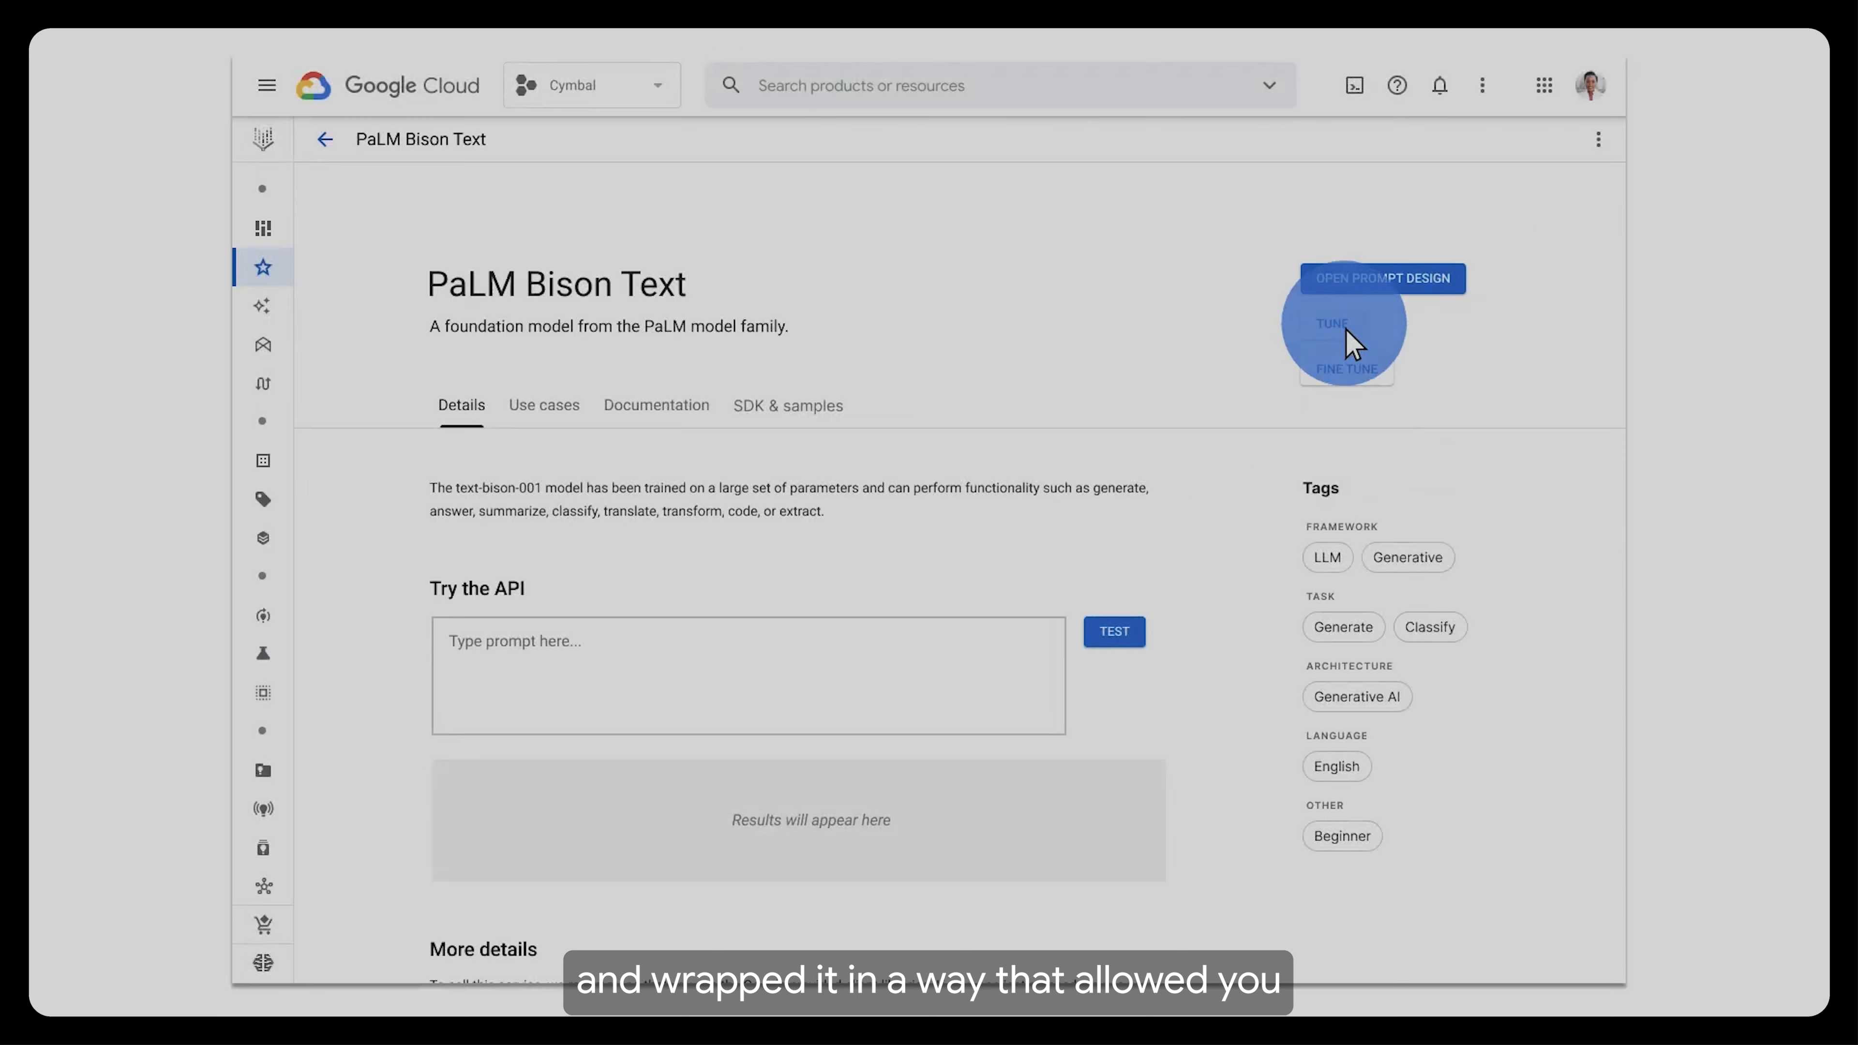
Step: Start a PaLM Bison Text tuning job named 'Healthy Snacks LLM'
click(1334, 323)
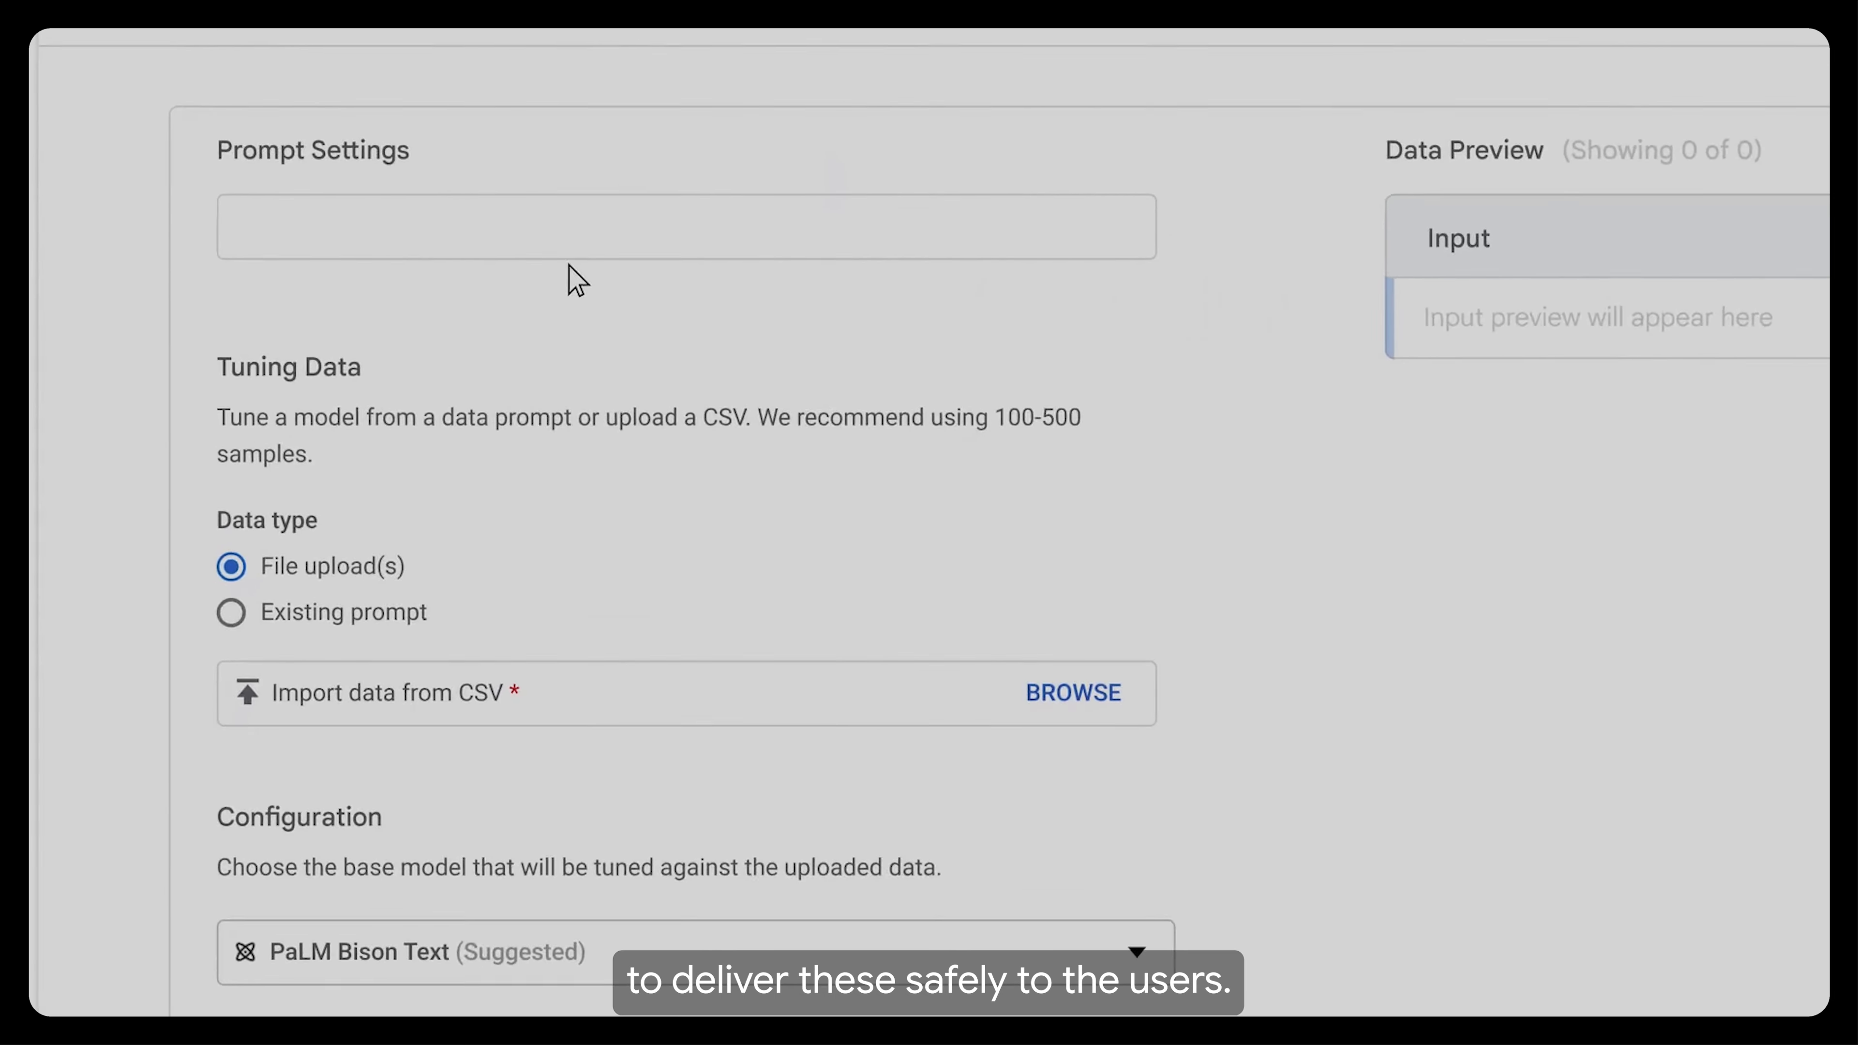
text(Healthy Snacks LLM)
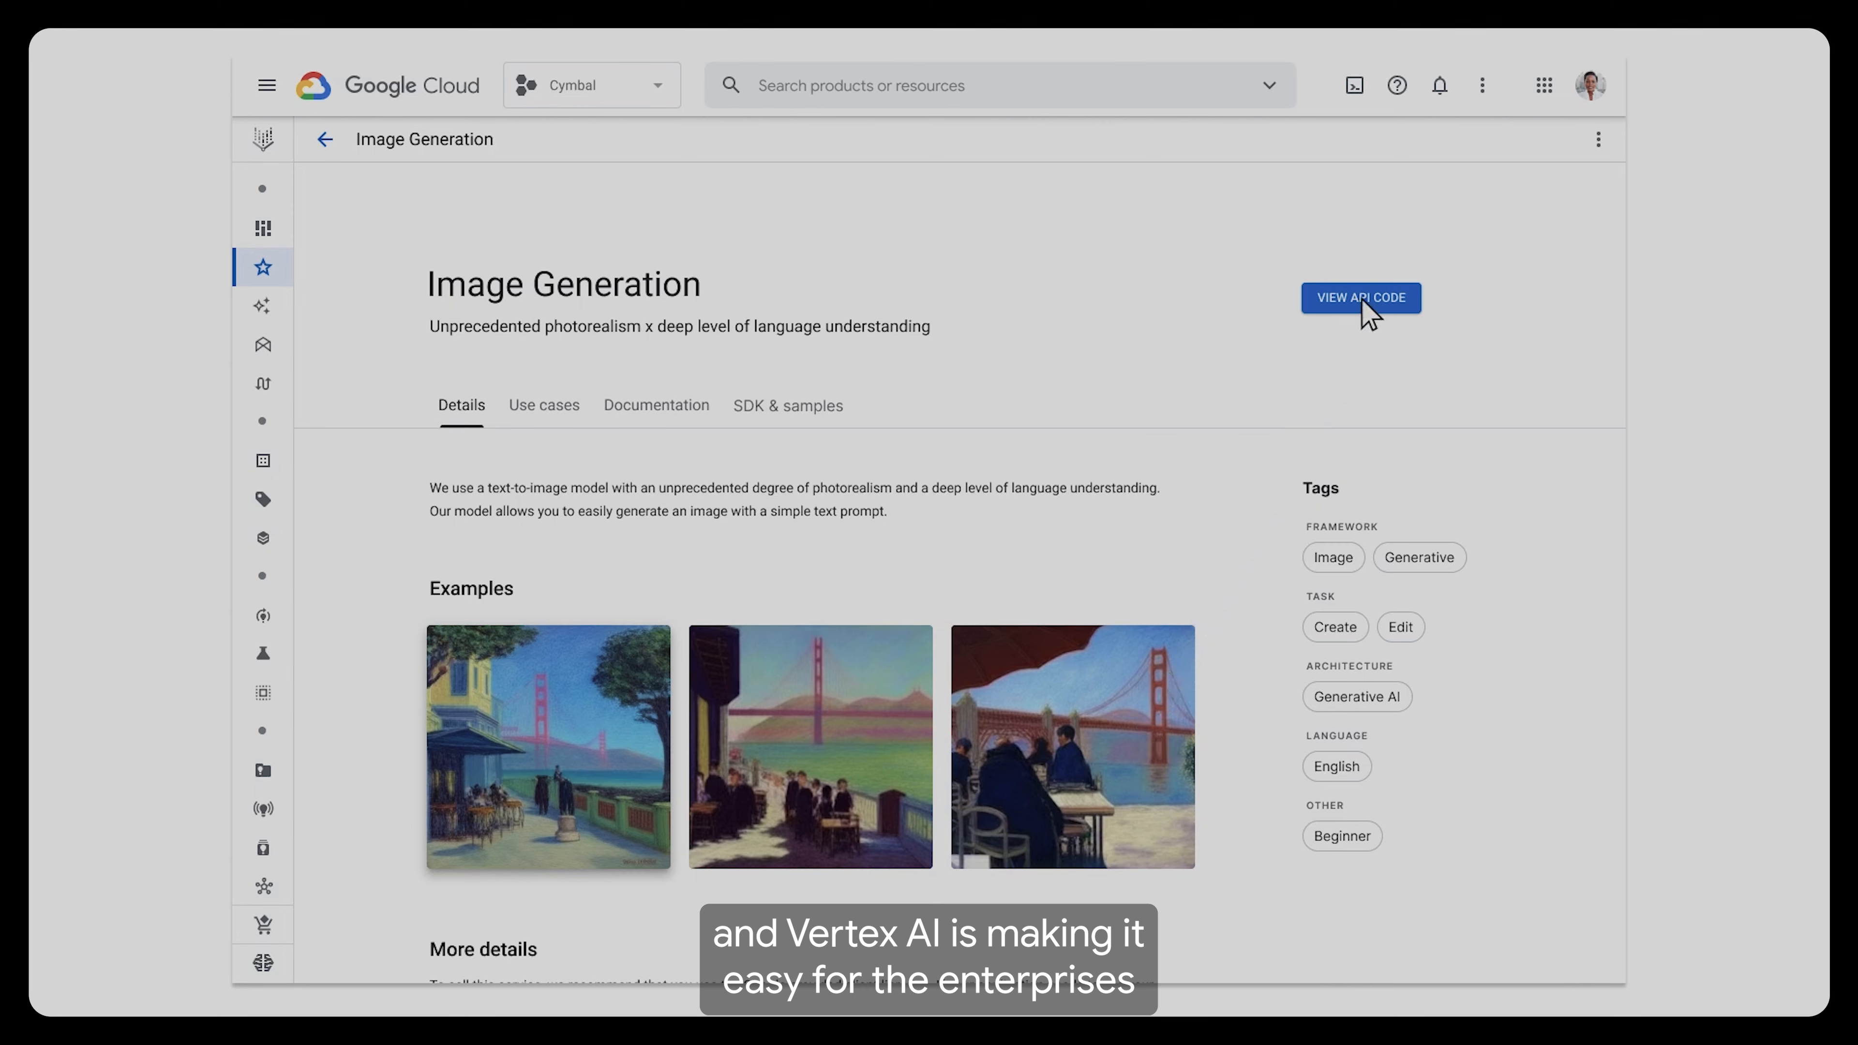
Step: Show the API code for the Image Generation model
click(1362, 298)
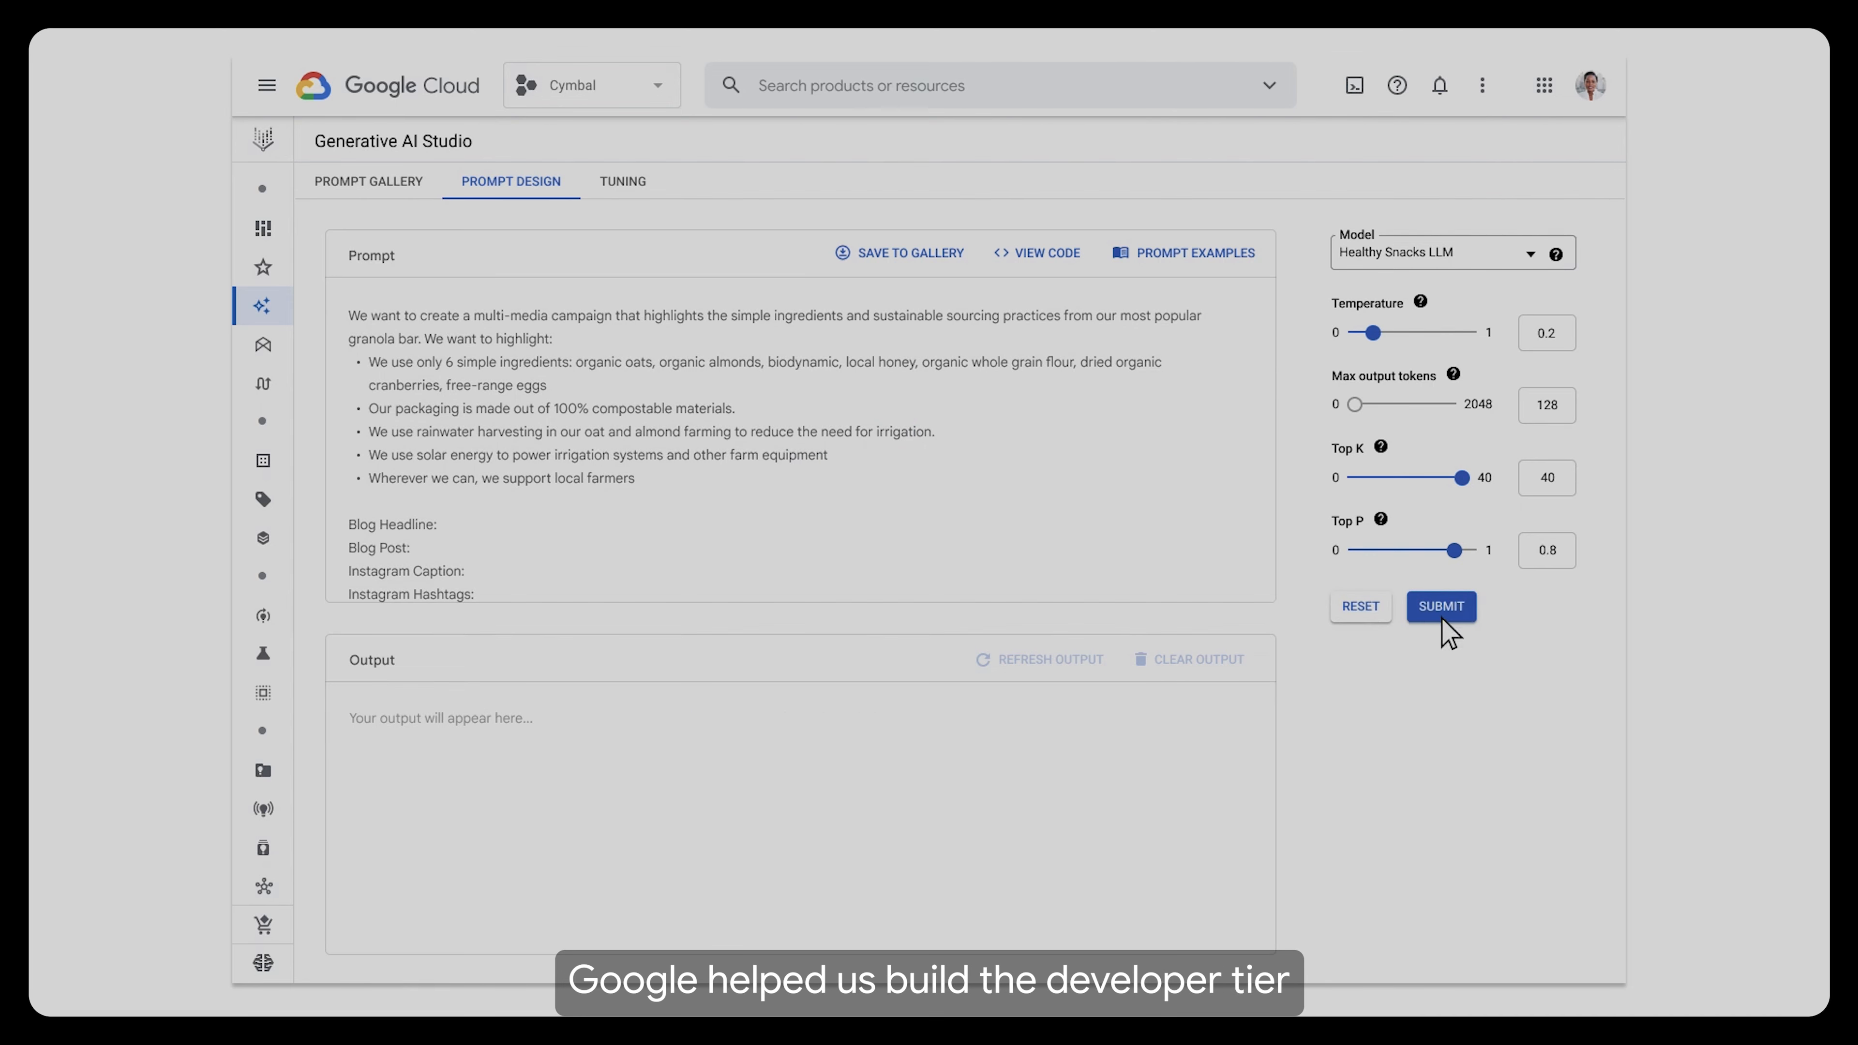
Step: Run the granola-bar prompt on Healthy Snacks LLM, then begin deploying it as endpoint HealthySnacks_LLM
click(1442, 606)
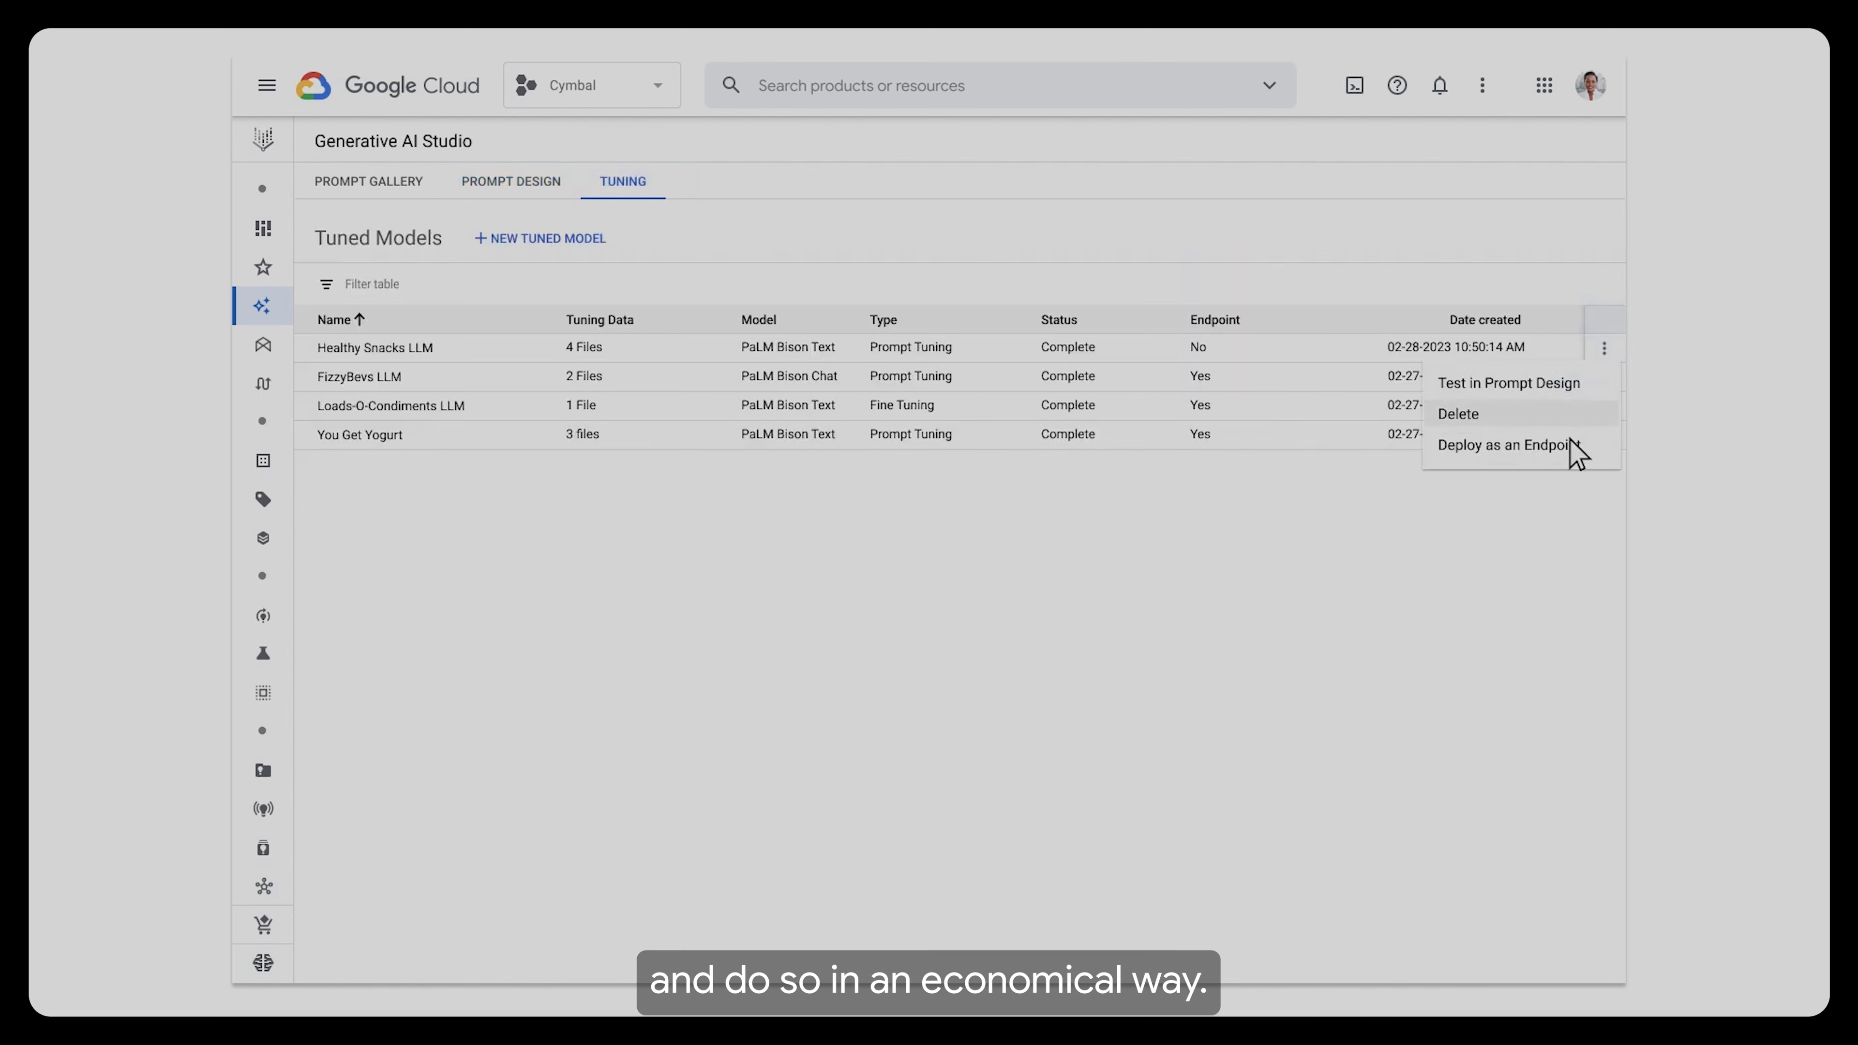
click(1509, 445)
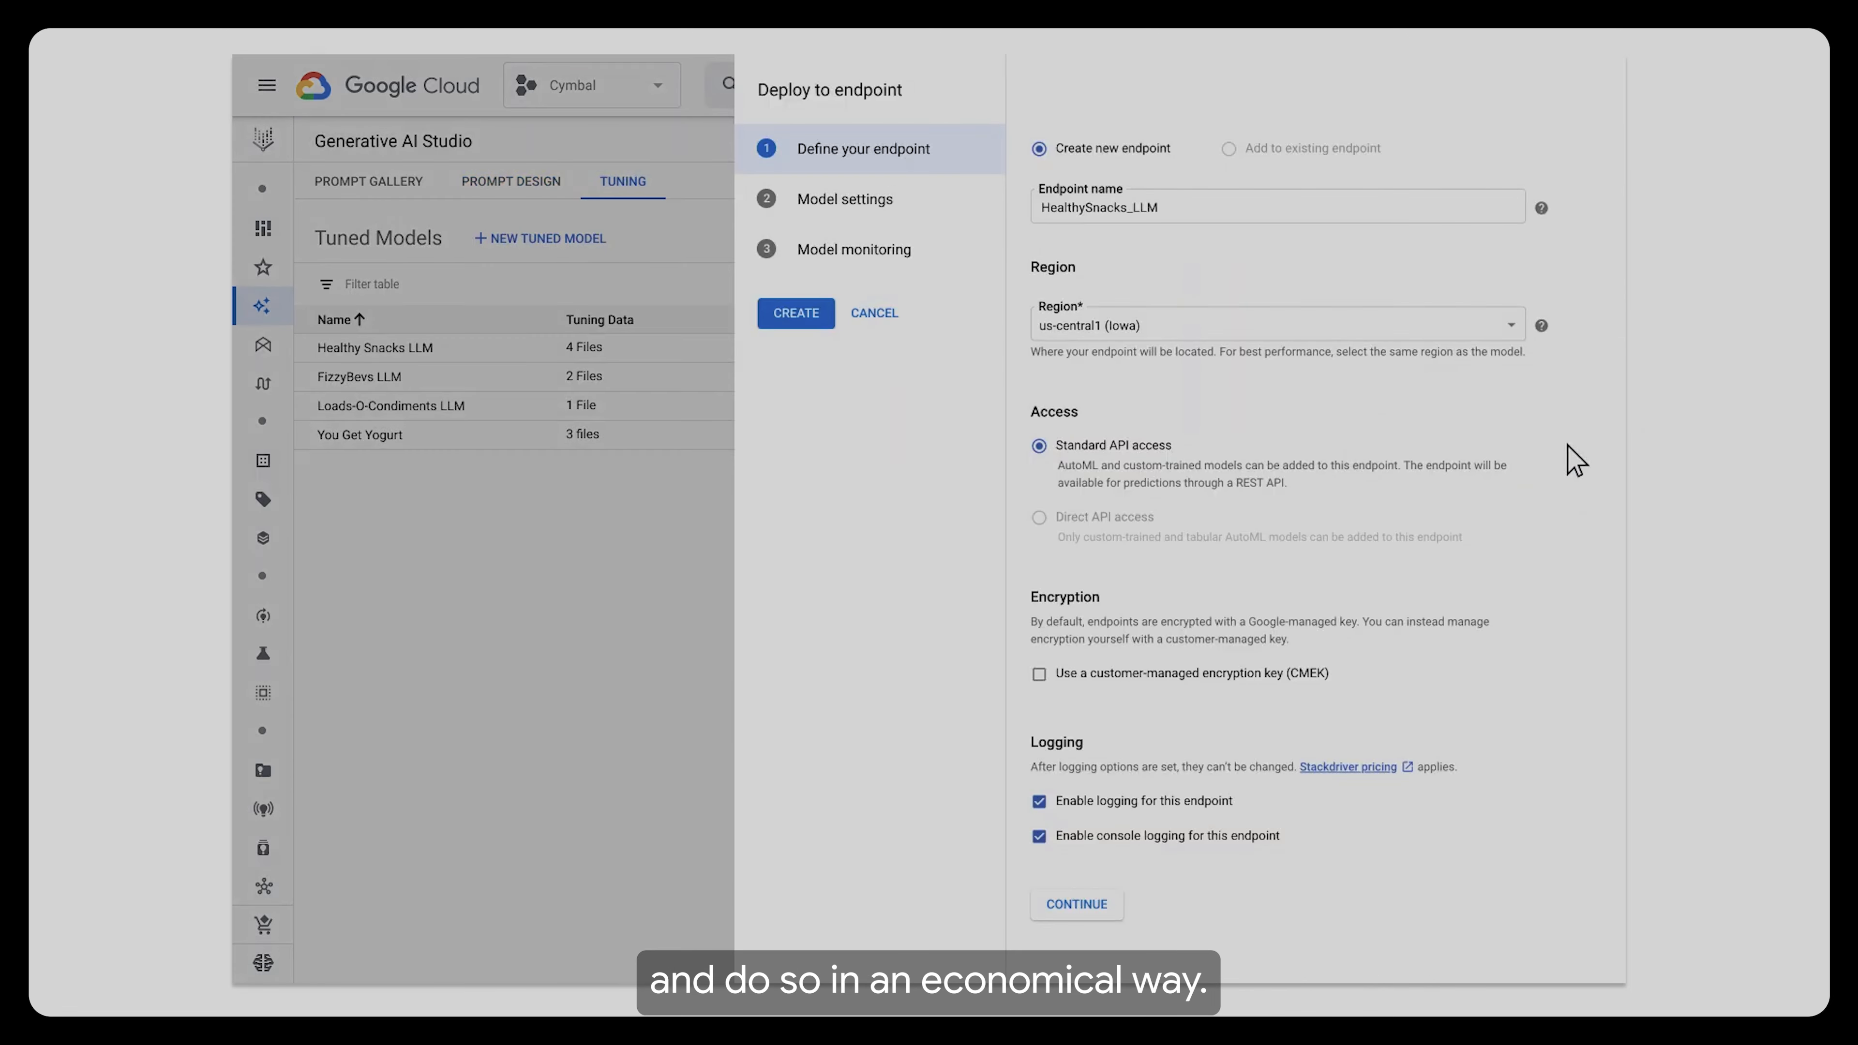